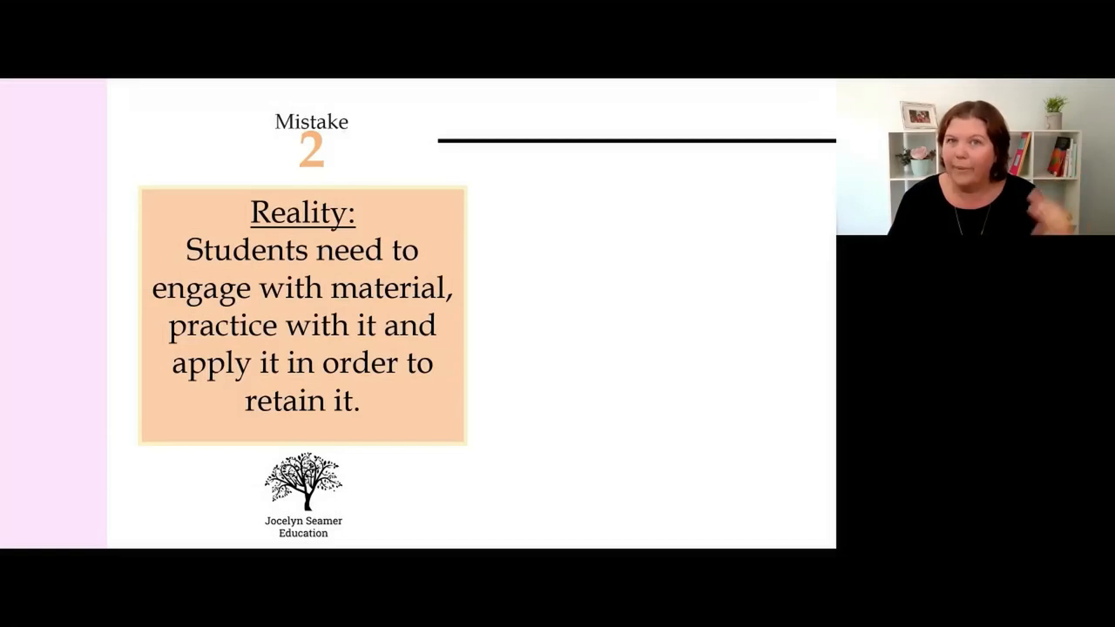
{"action": "mouse_move", "coordinate": [436, 130]}
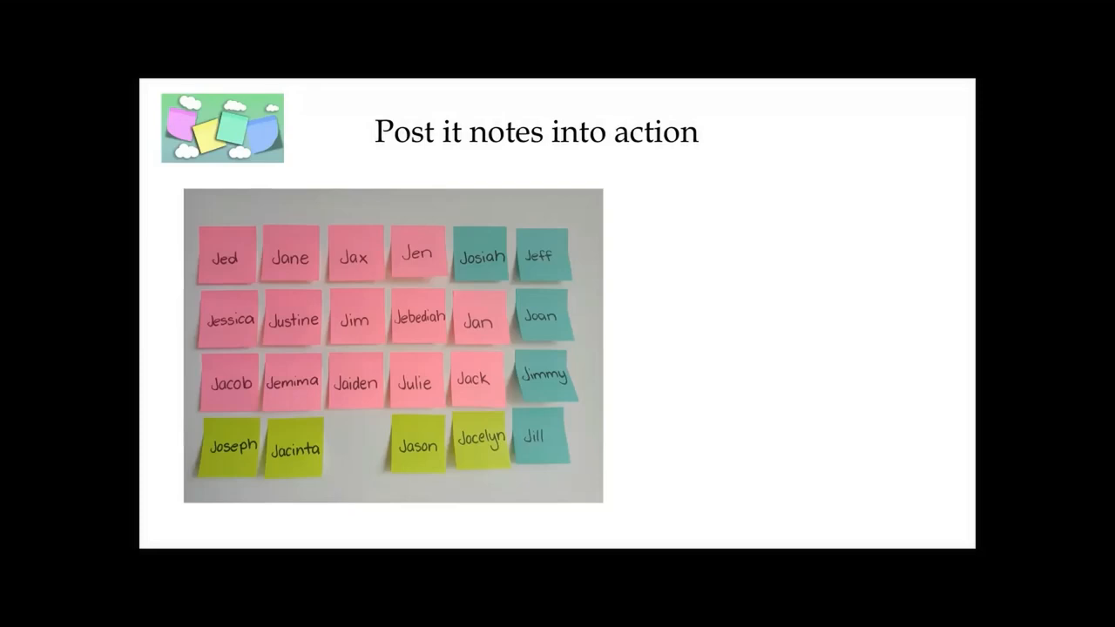
{"action": "mouse_move", "coordinate": [640, 181]}
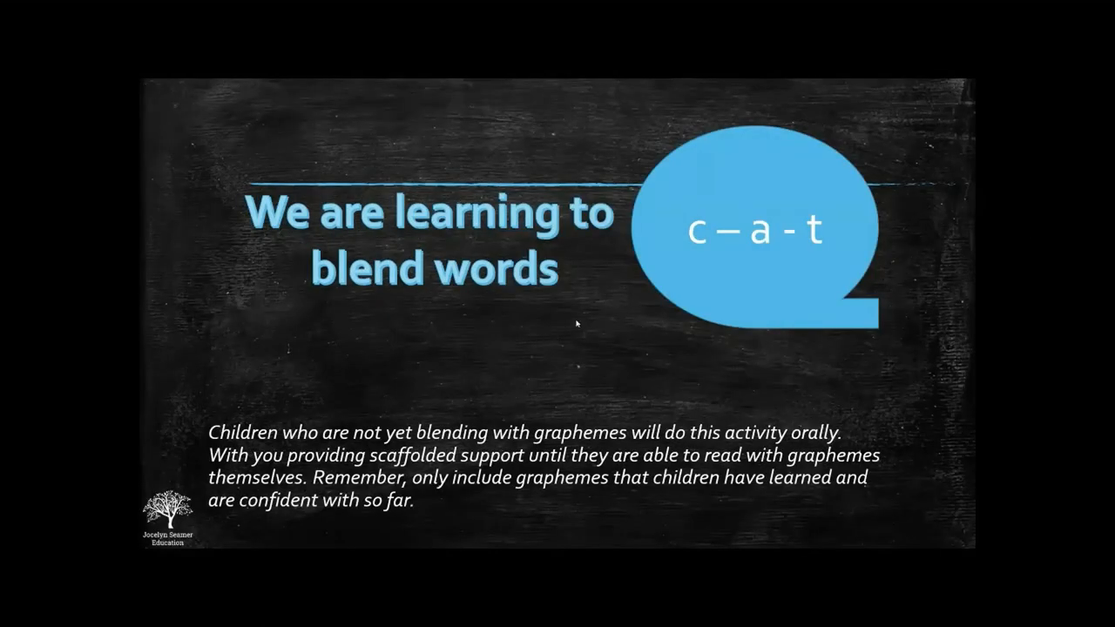
{"action": "mouse_move", "coordinate": [801, 129]}
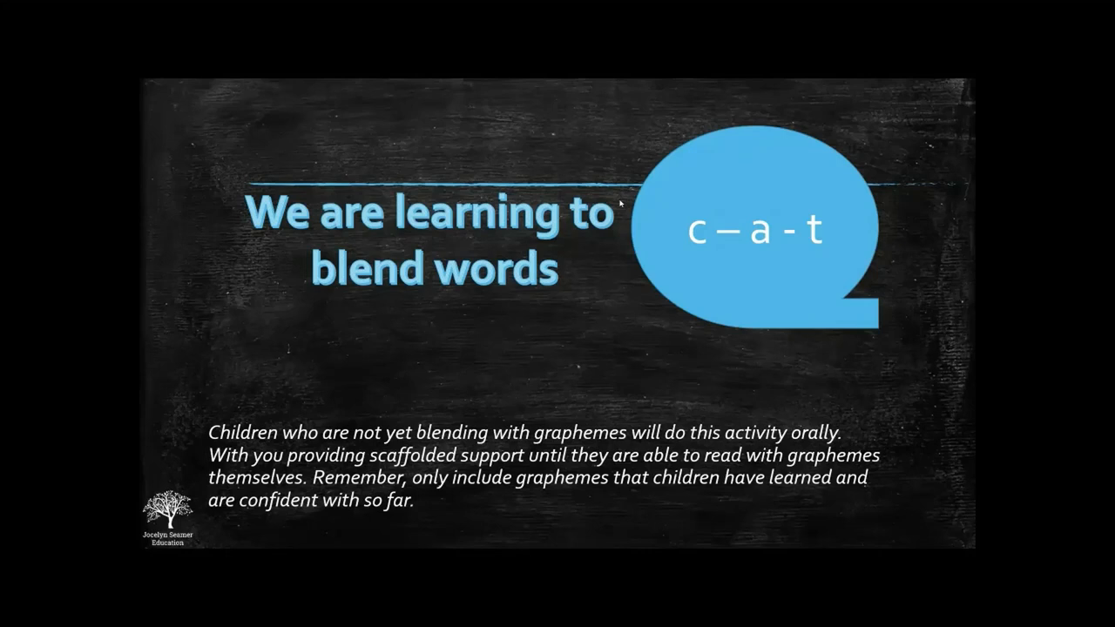
{"action": "mouse_move", "coordinate": [679, 200]}
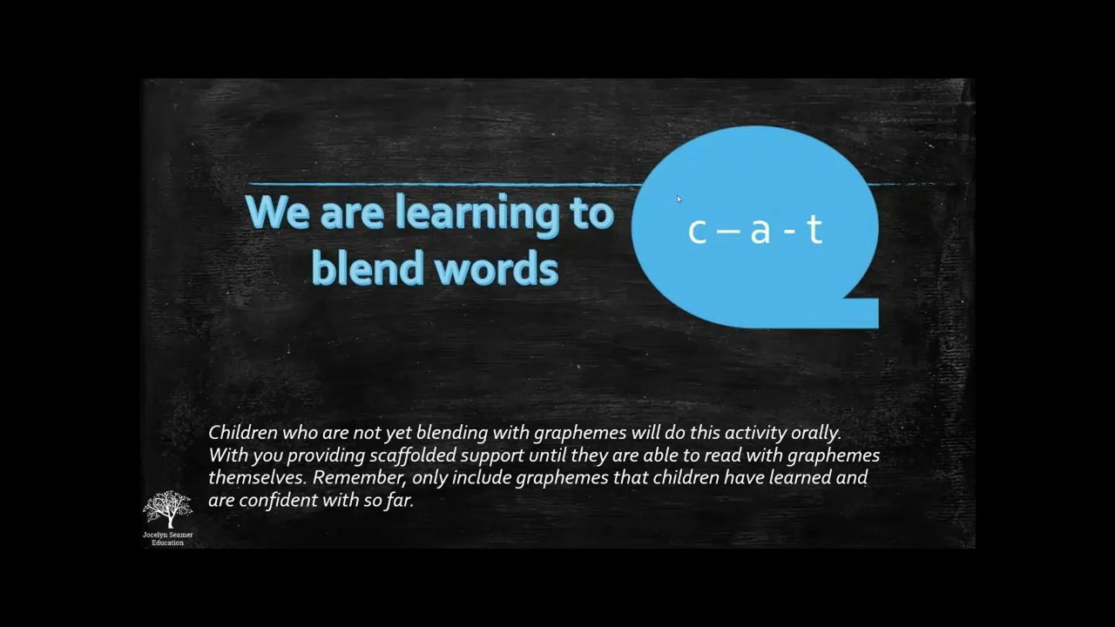
{"action": "mouse_move", "coordinate": [627, 160]}
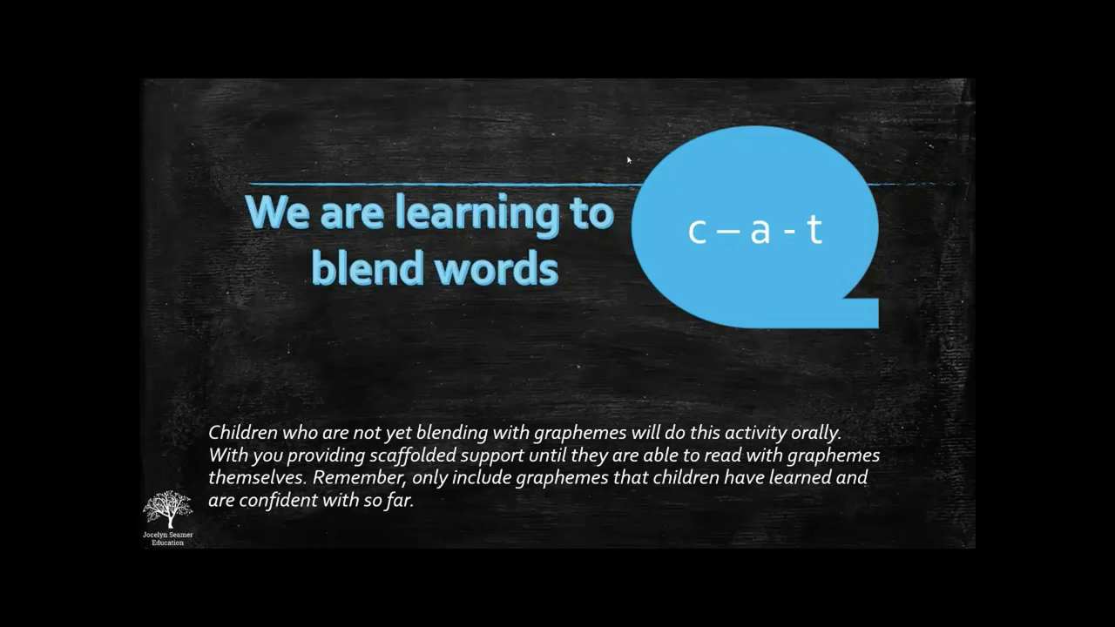